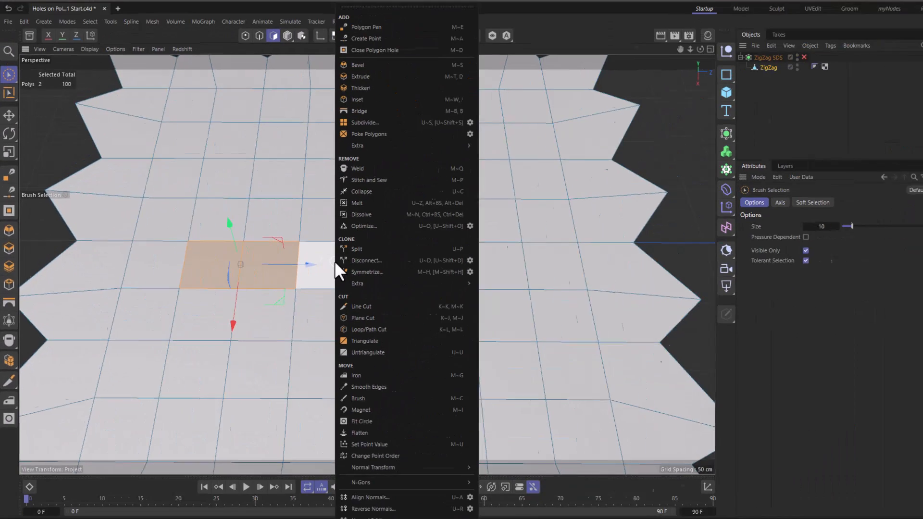
Brush-select the two-by-three polygon block, then select the single polygon beside it
click(363, 421)
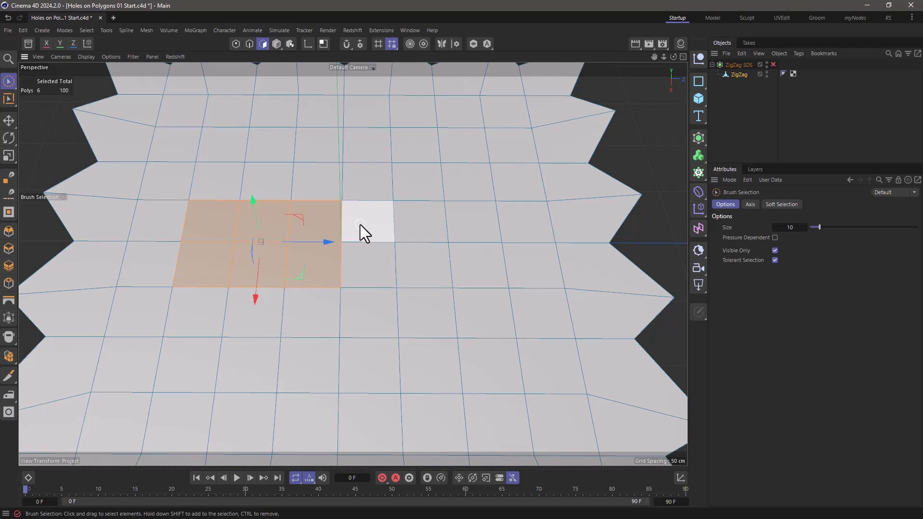
mouse_move(367, 233)
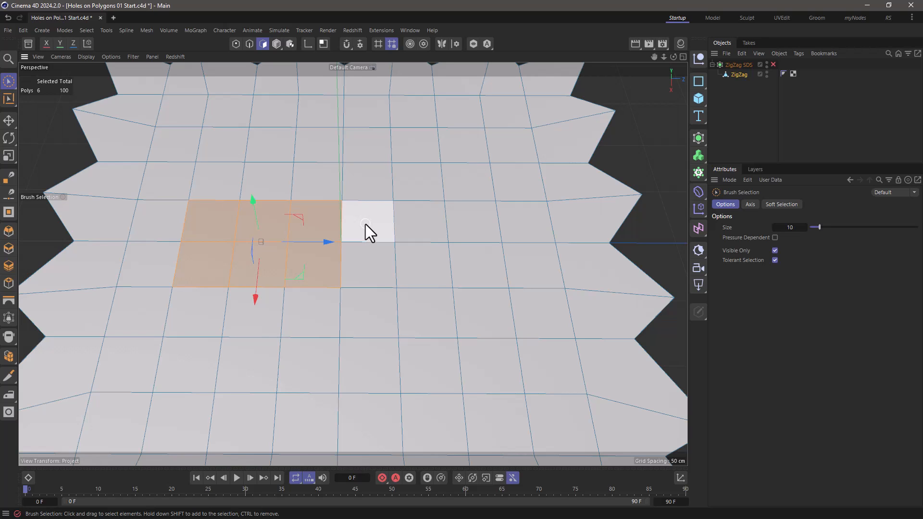
click(363, 228)
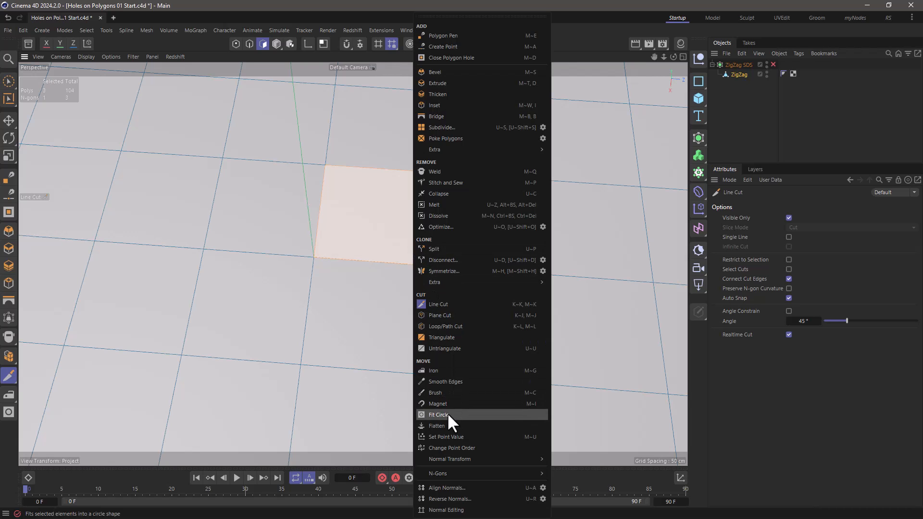
Fit the selected polygon to a circle, inset it, and extrude inward into a hole
click(439, 415)
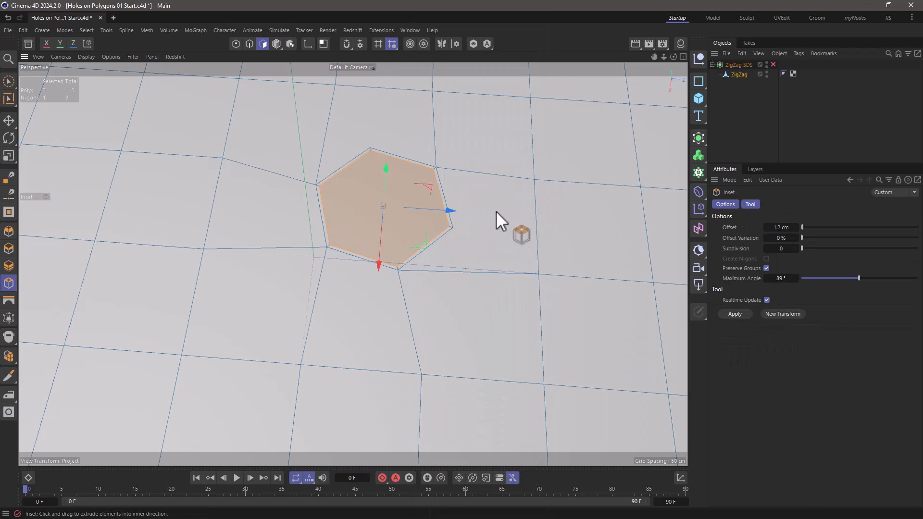
drag(501, 220, 483, 256)
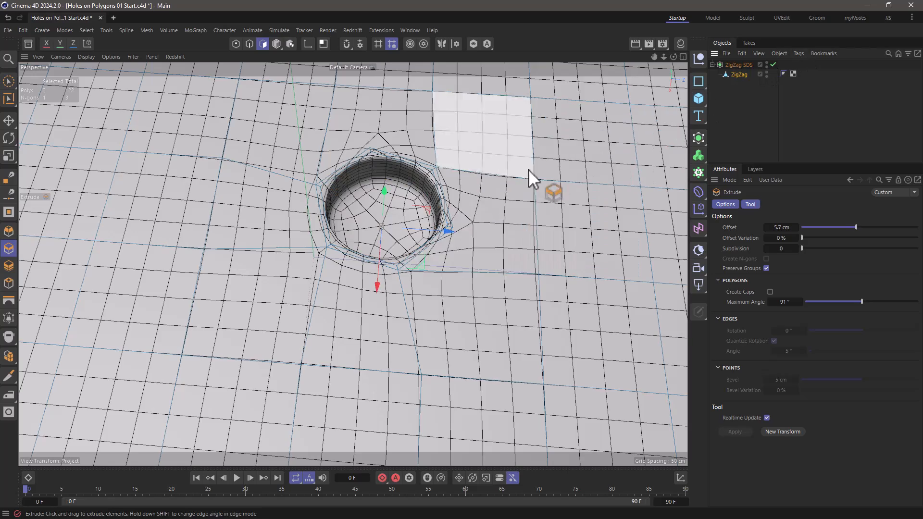
drag(530, 176, 453, 203)
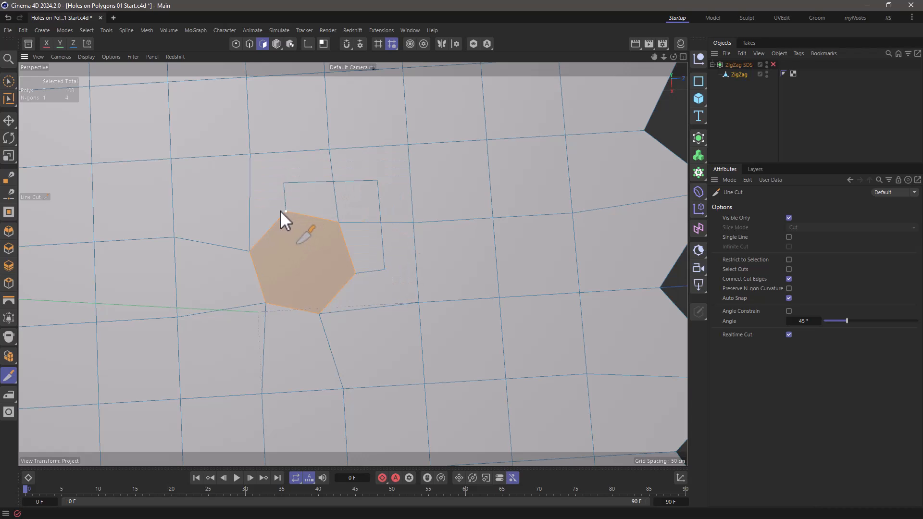
mouse_move(278, 180)
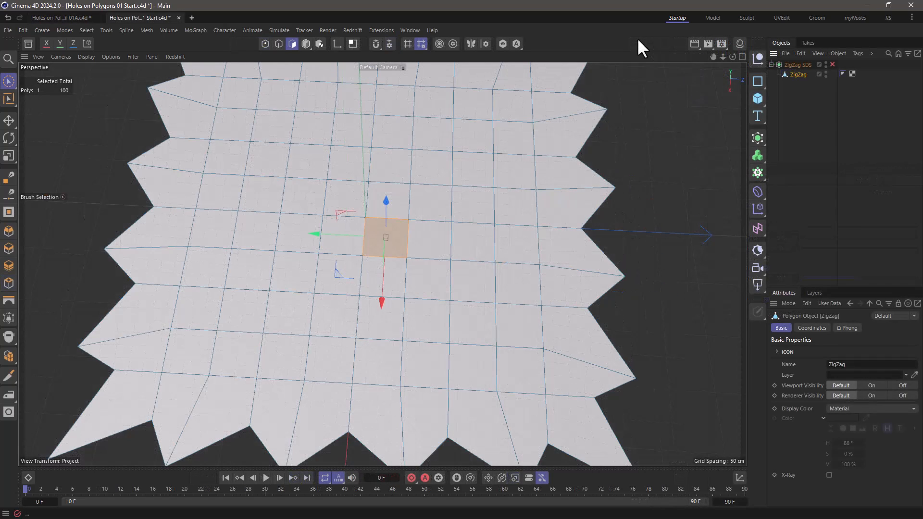
mouse_move(448, 246)
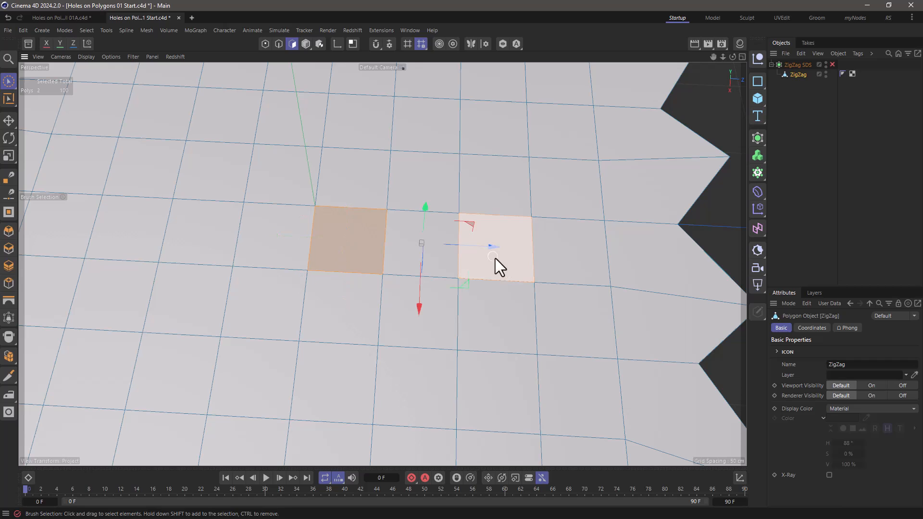
mouse_move(507, 273)
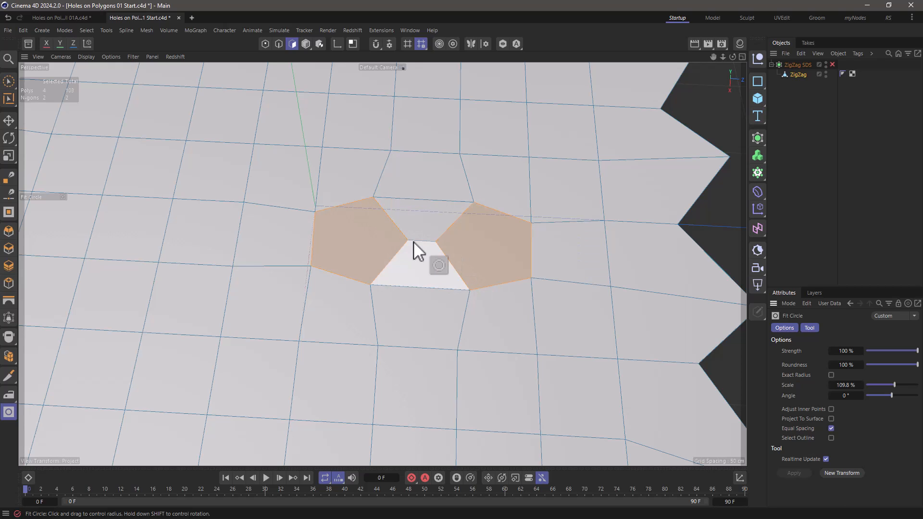
Drag to set the radius of the two fitted circular polygons
drag(438, 265, 512, 269)
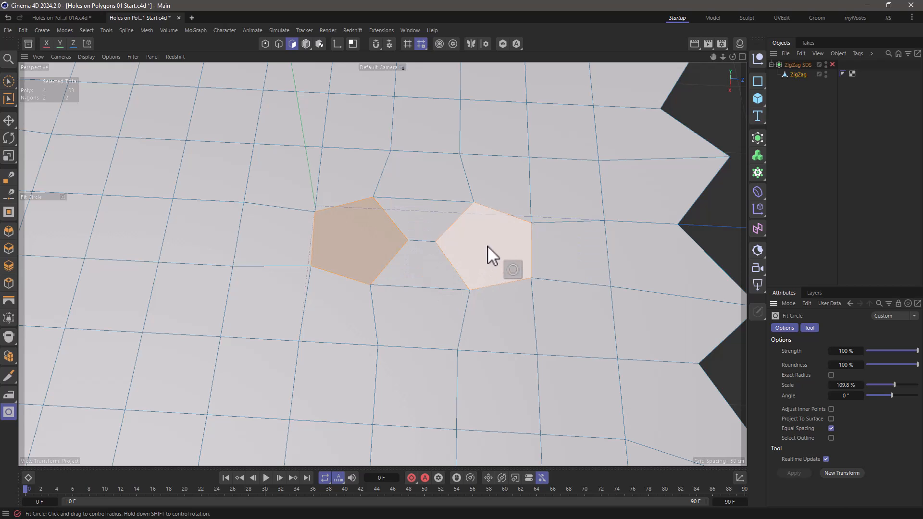